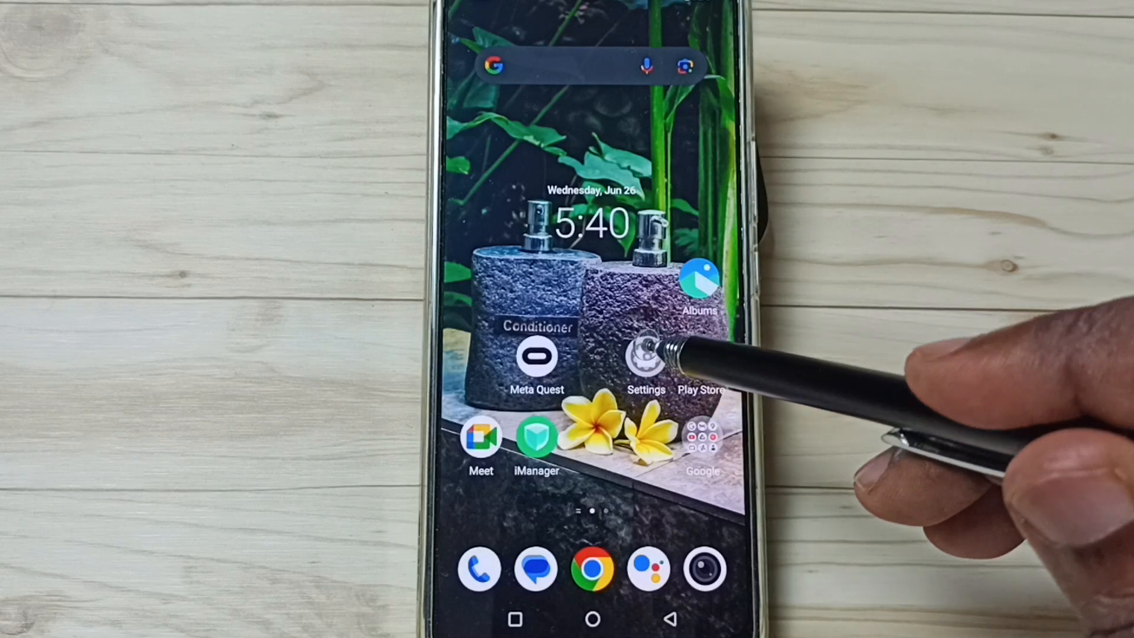
Go from Settings through Apps to the Default apps list, where Truecaller is the SMS app
left_click(646, 358)
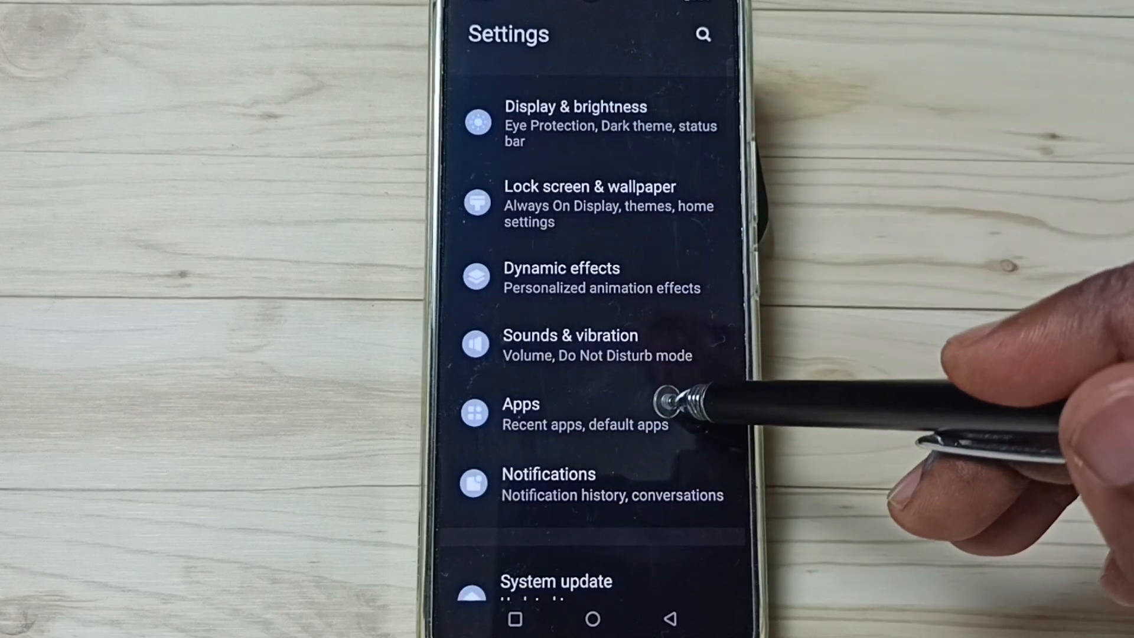
left_click(521, 412)
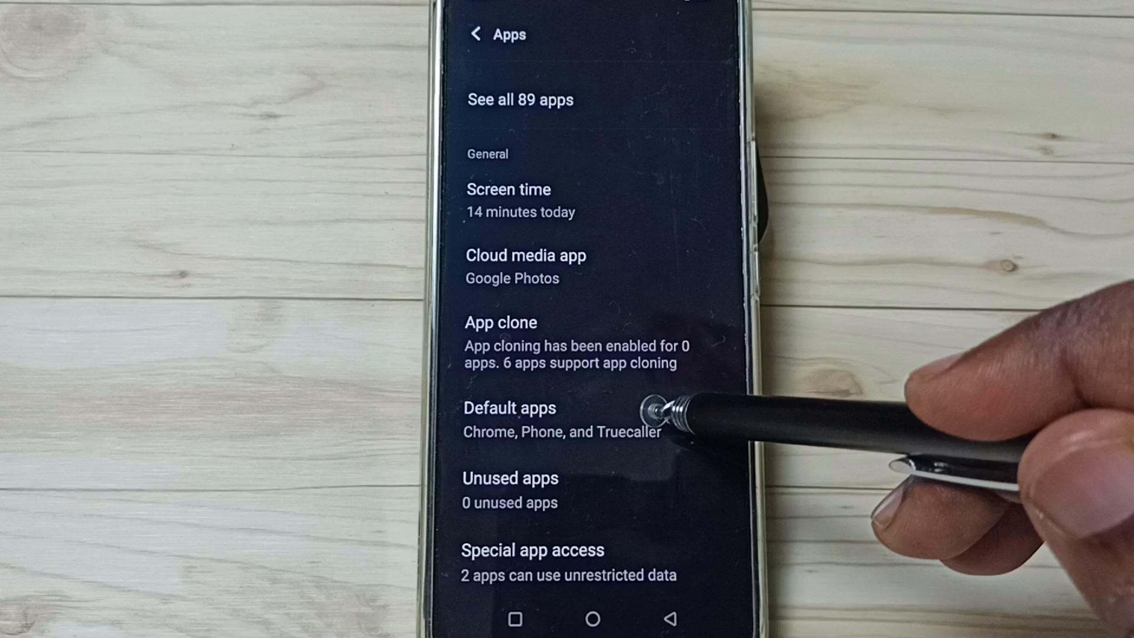
left_click(509, 408)
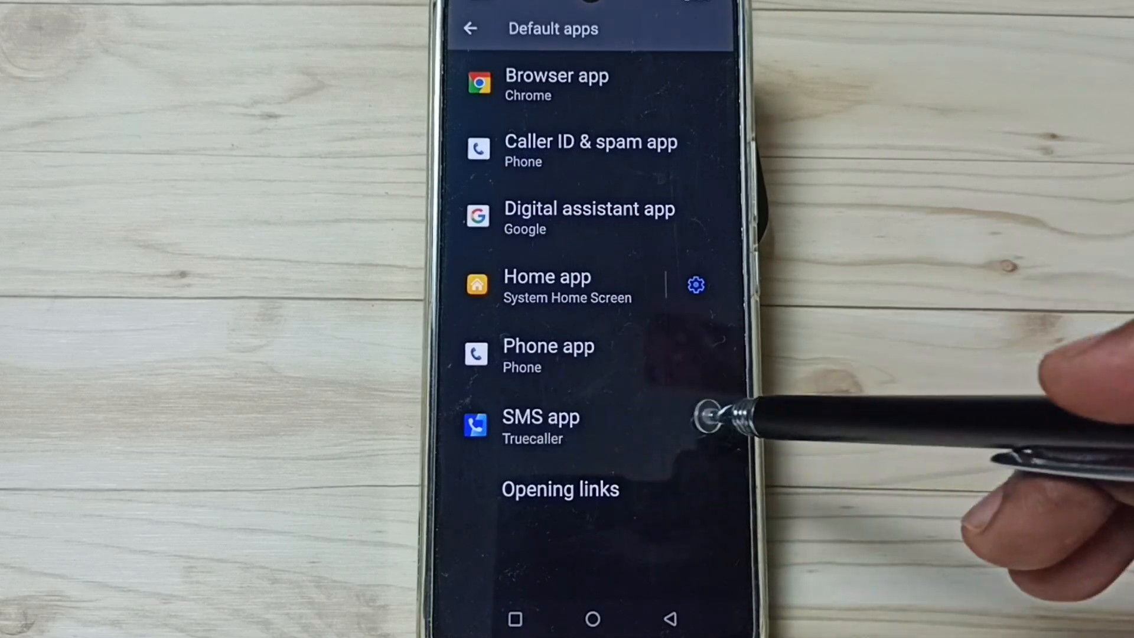
Open the SMS app chooser listing EasyShare, Messages and Truecaller
left_click(540, 416)
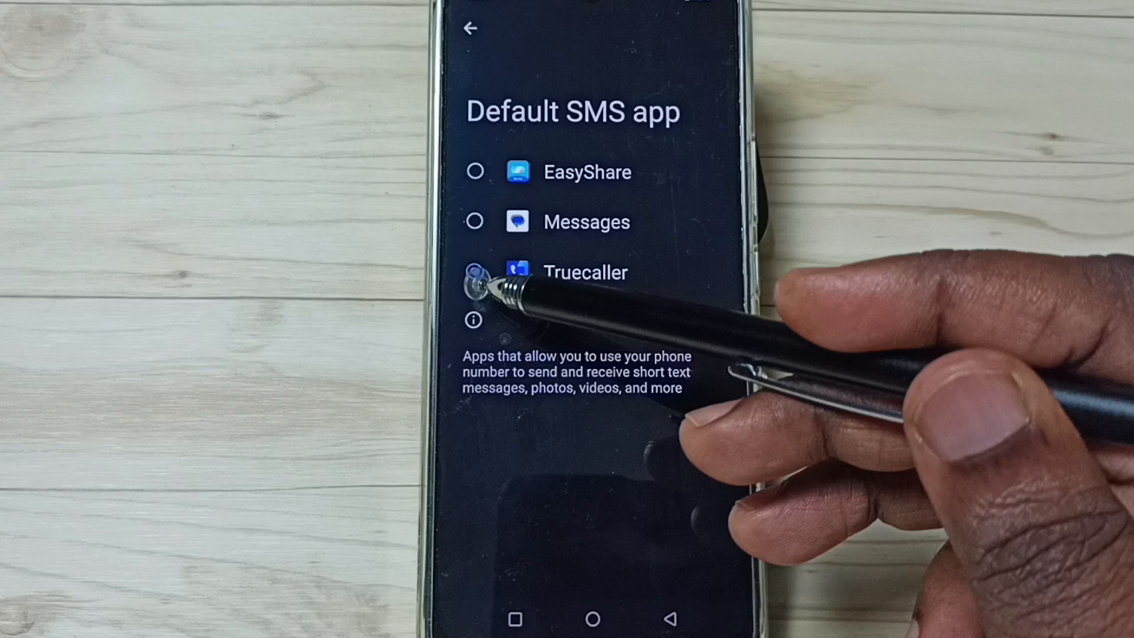
left_click(475, 271)
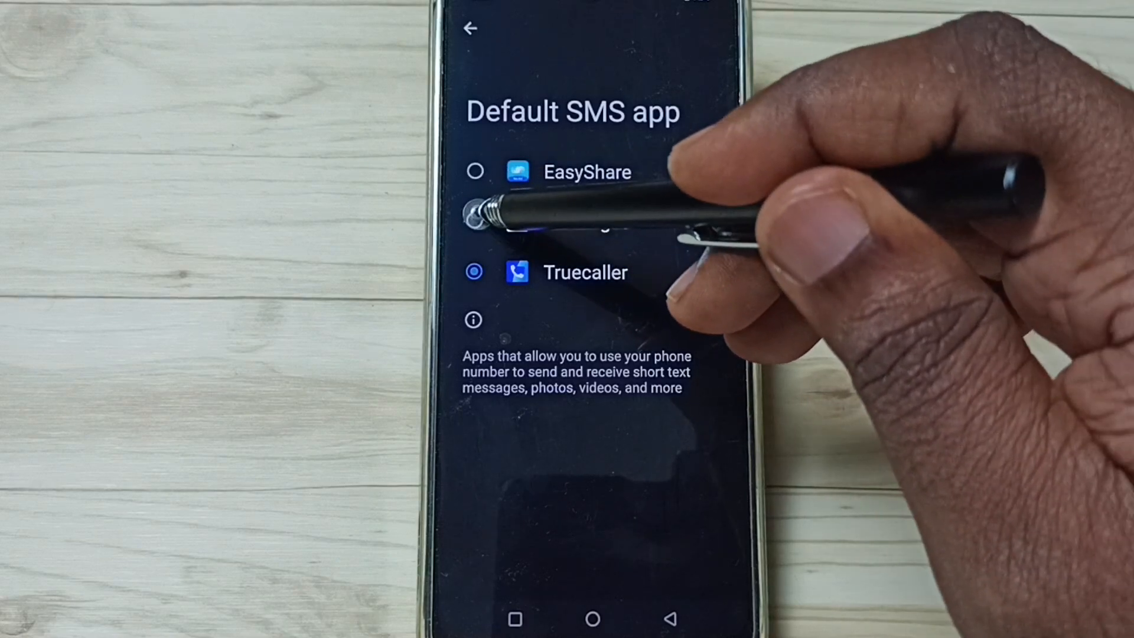
Select the Messages radio button to replace Truecaller as default SMS app
left_click(475, 222)
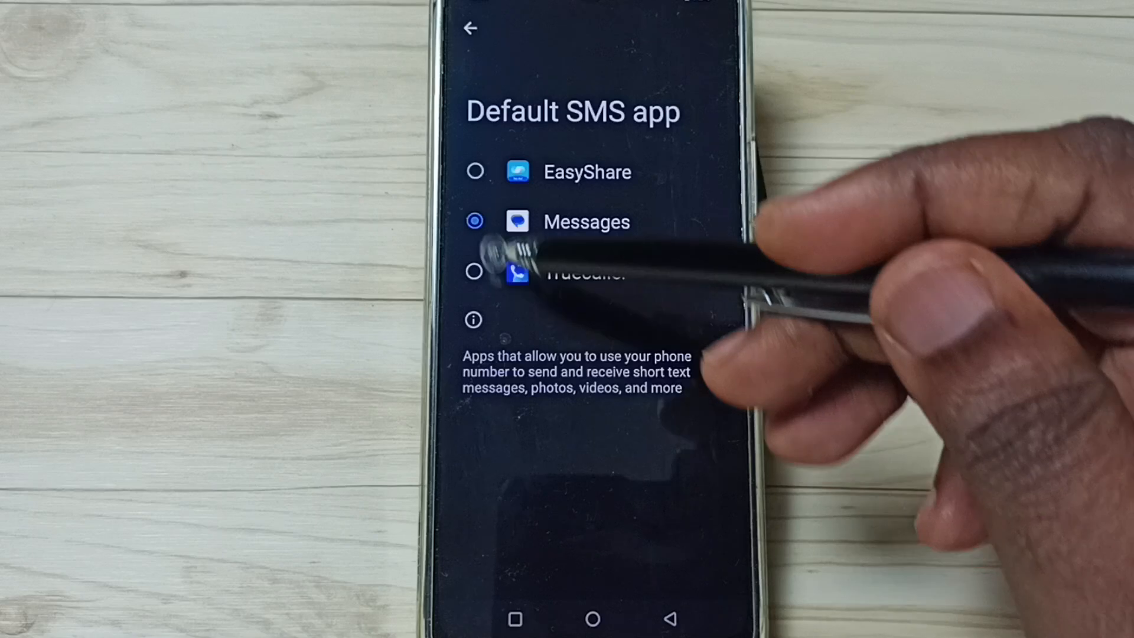
mouse_move(687, 216)
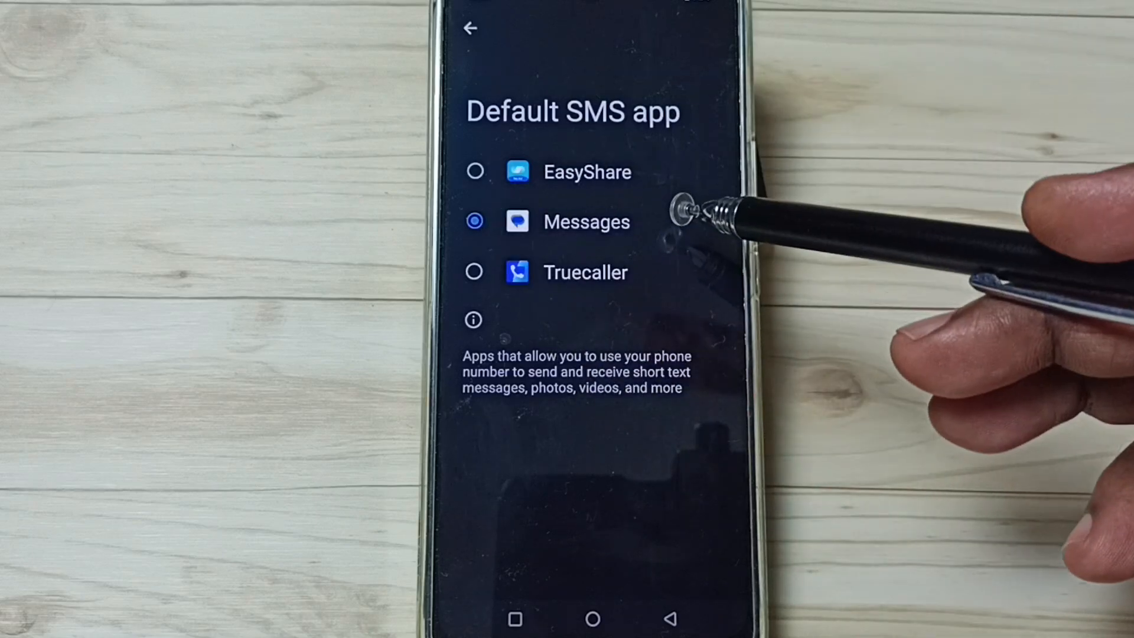
mouse_move(651, 144)
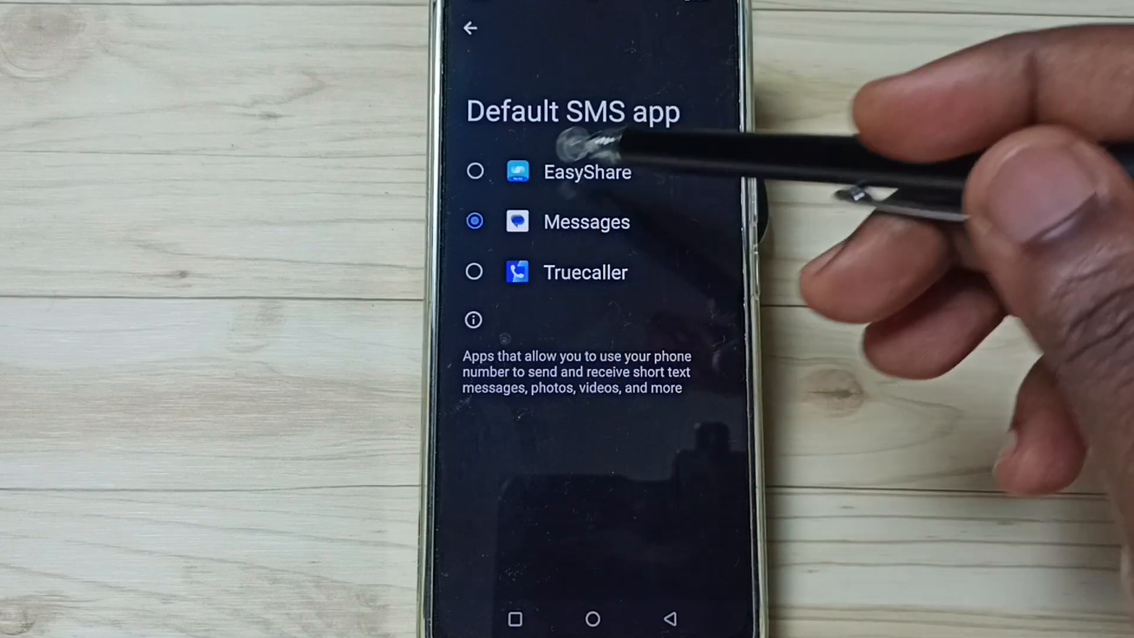
mouse_move(637, 260)
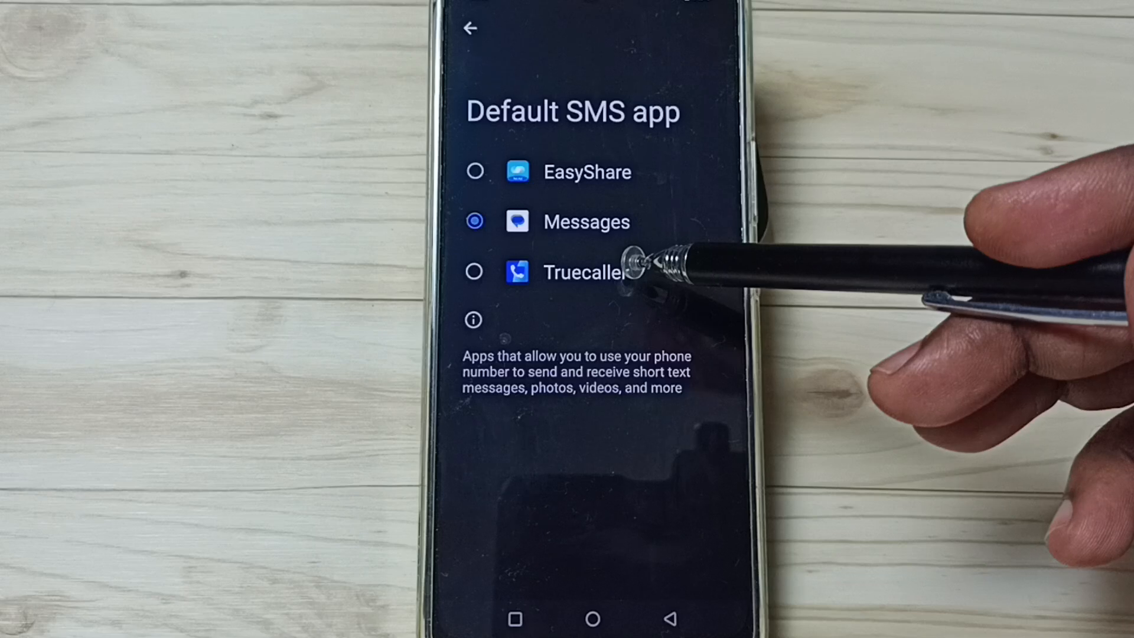